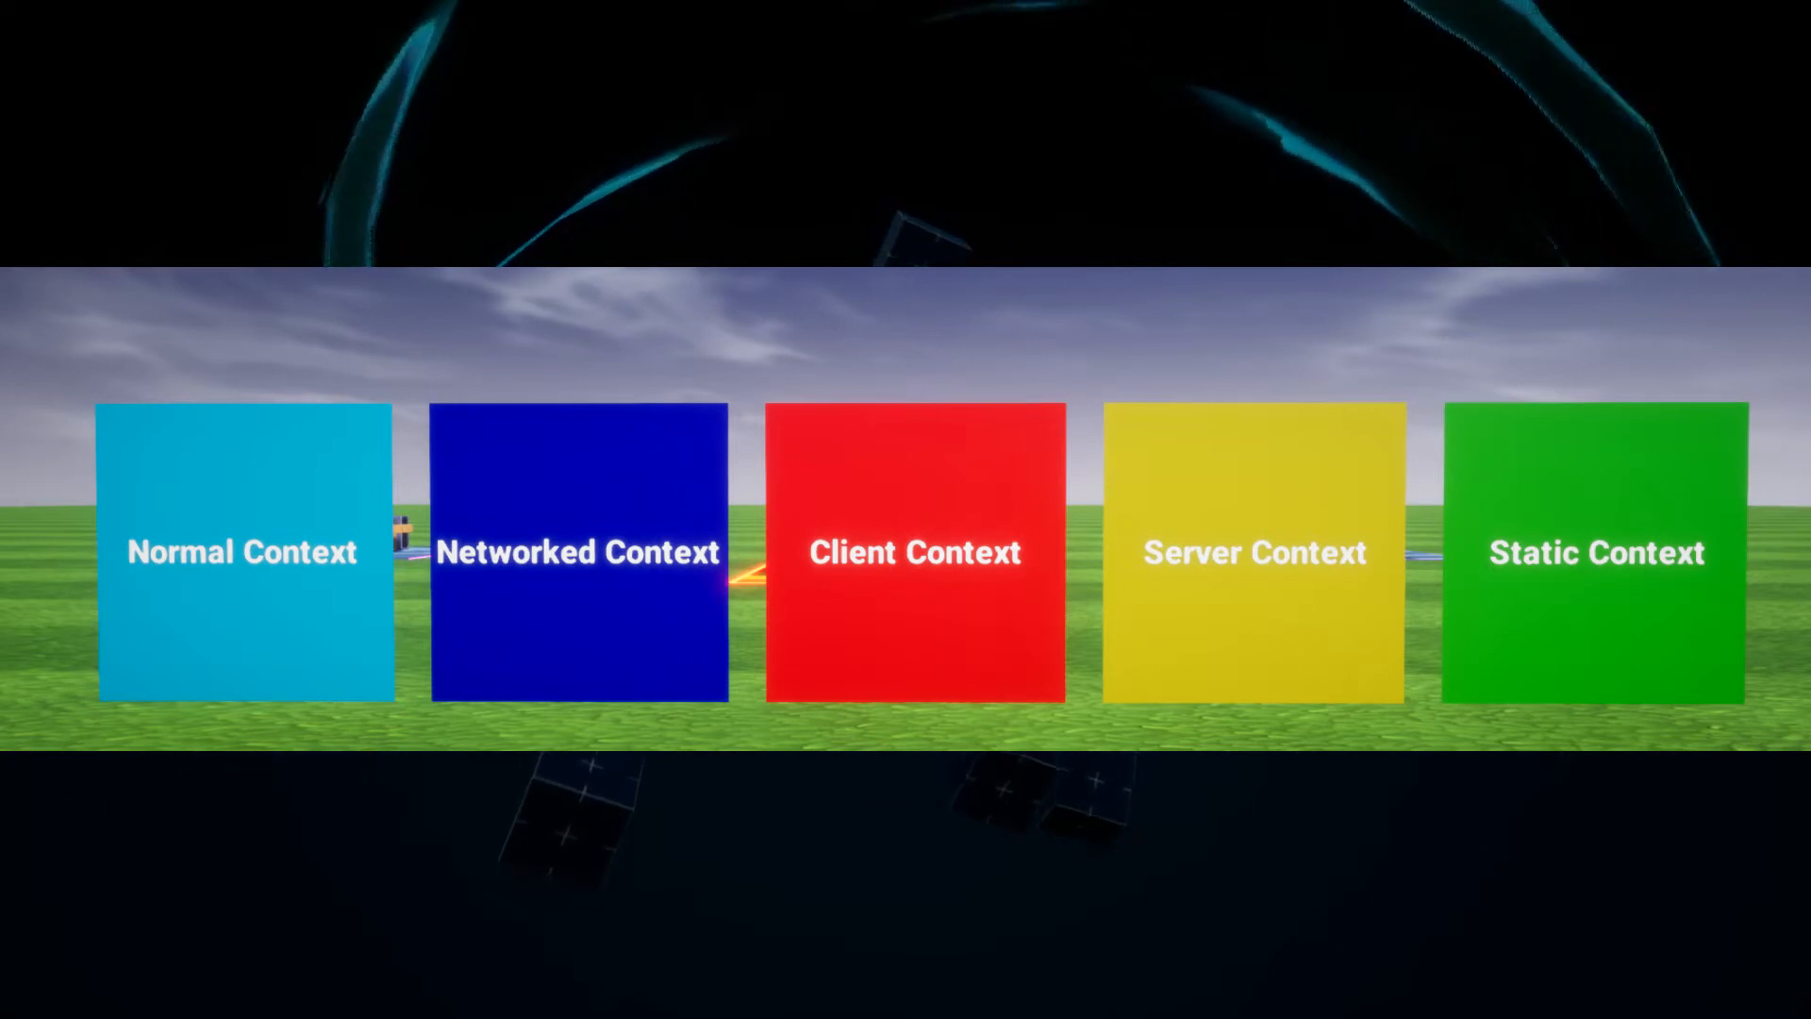
Drag the Cube from Core Content to the Hierarchy root, outside the context groups.
left_click(914, 552)
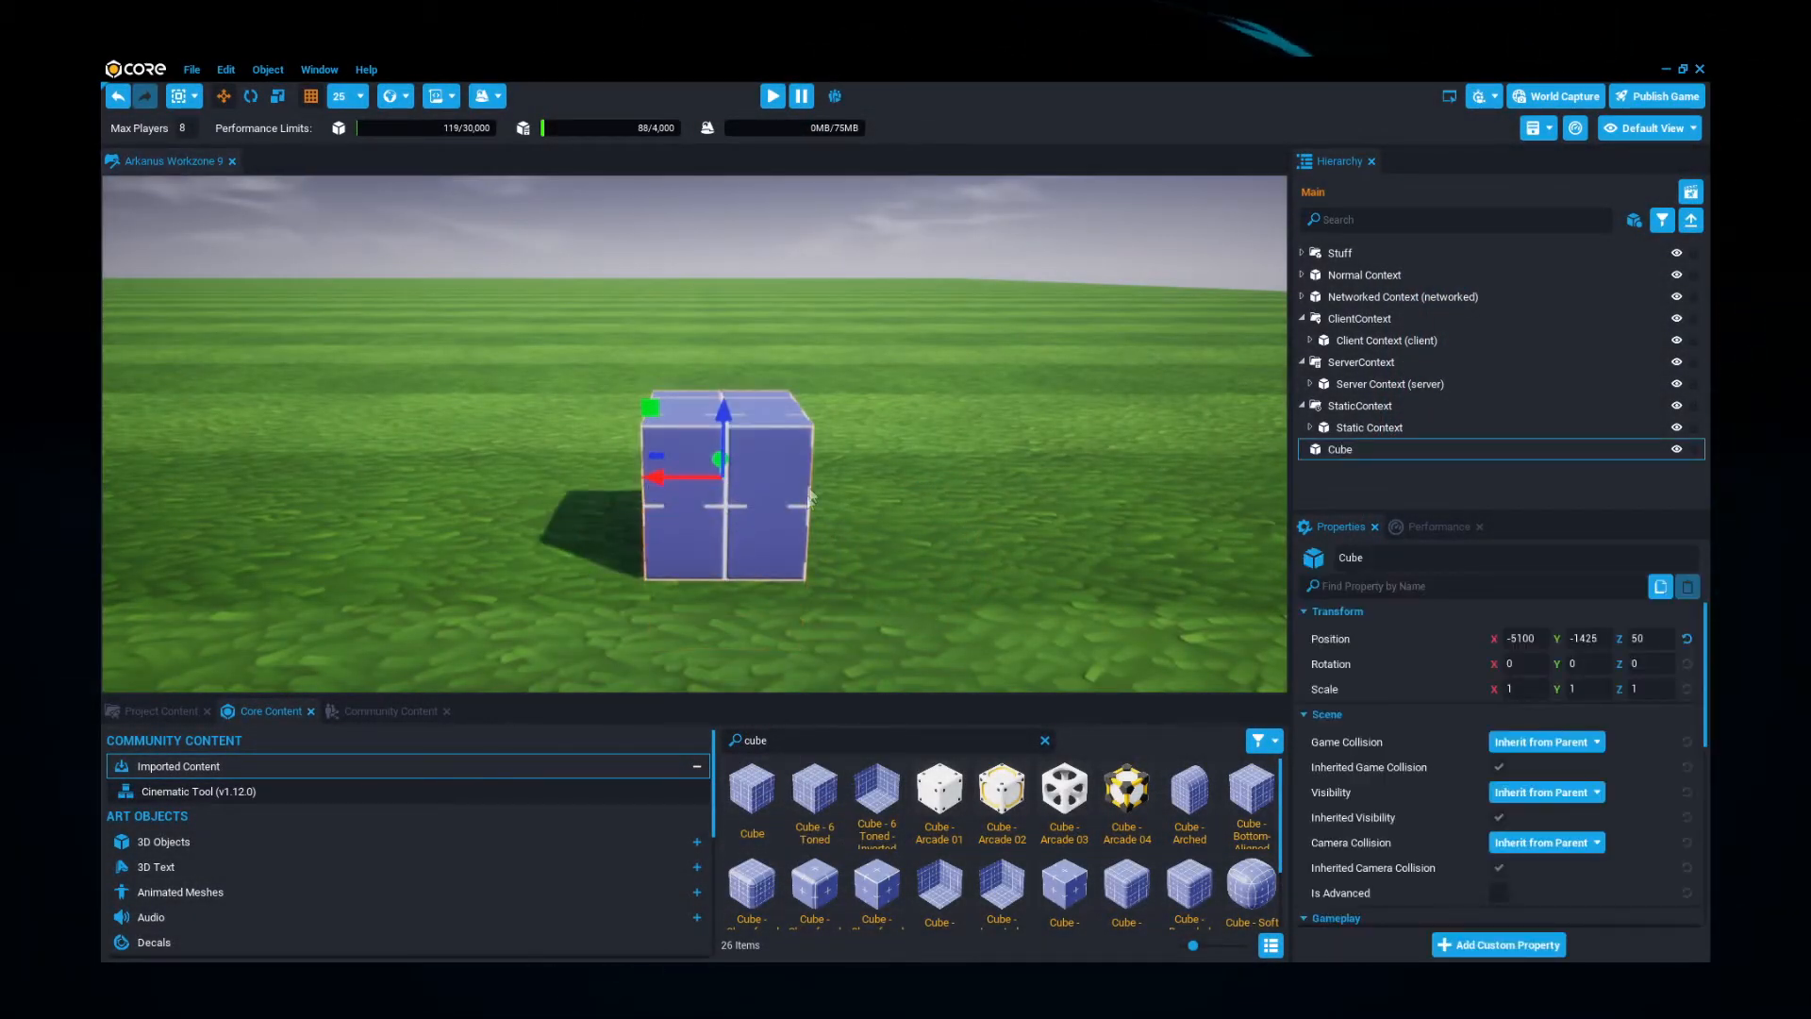
left_click(772, 96)
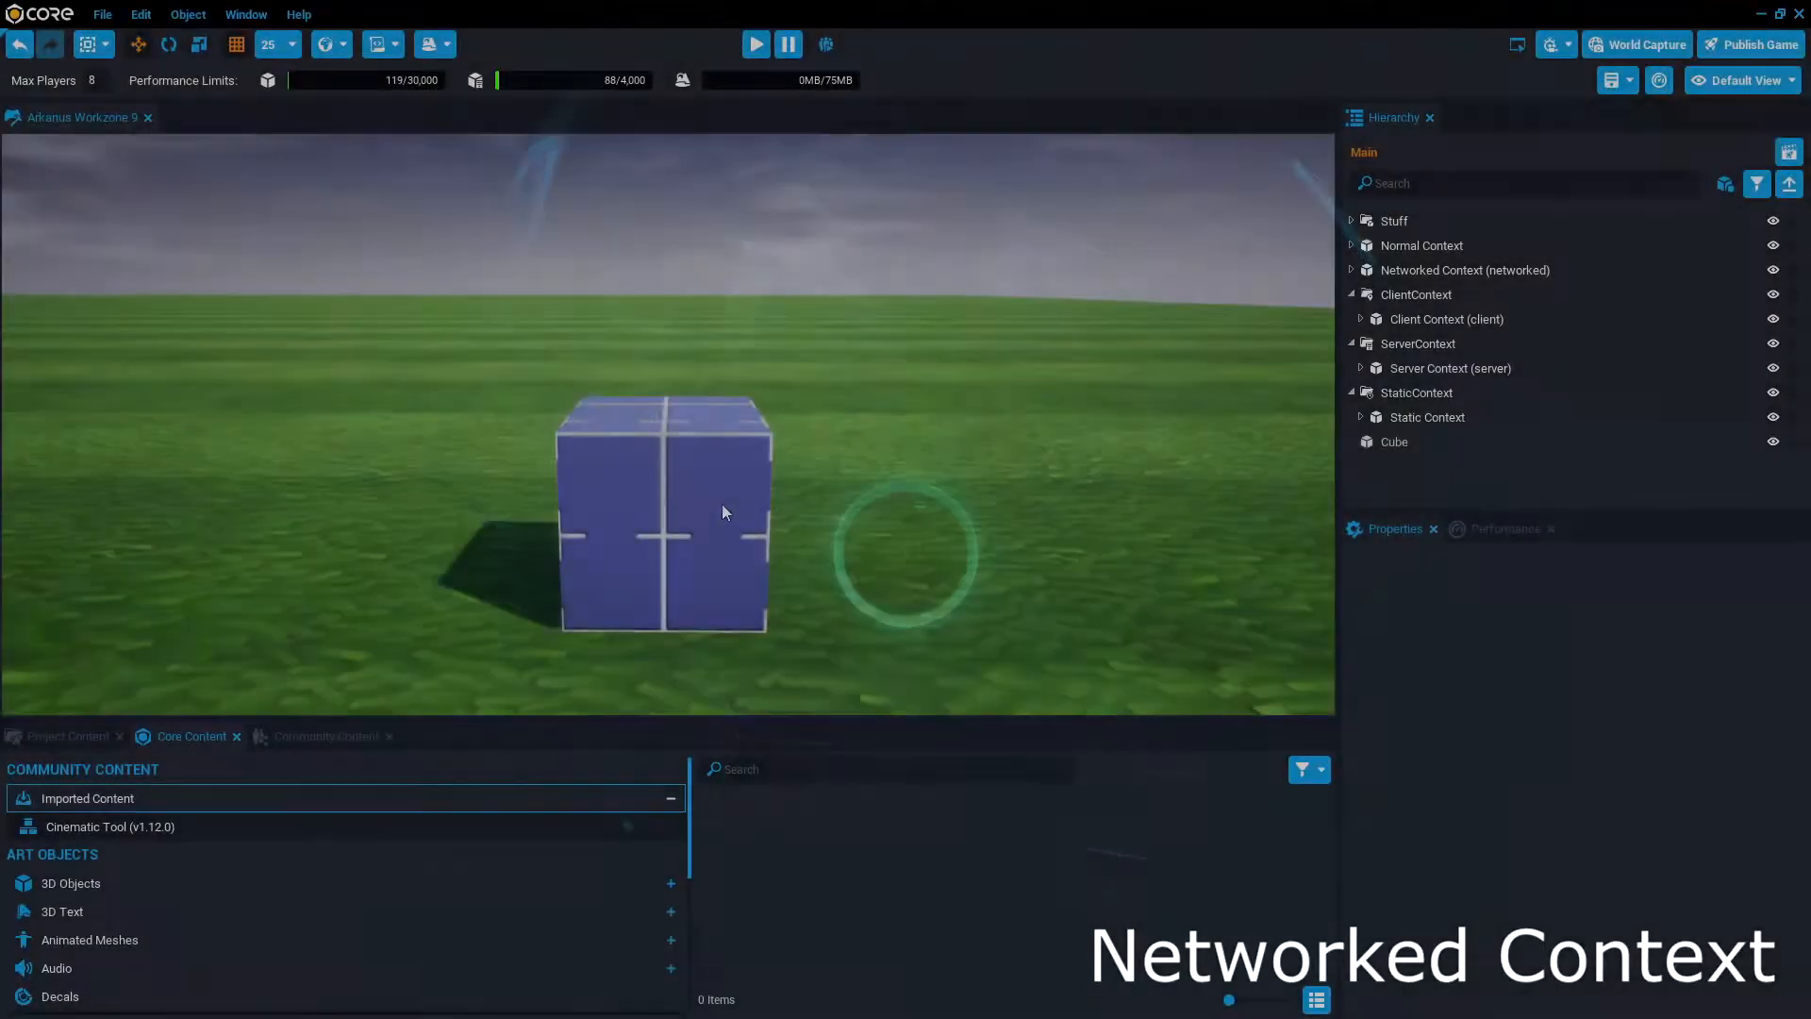
Enable networking on the Cube and search Core Content for 'move cont'.
left_click(1394, 441)
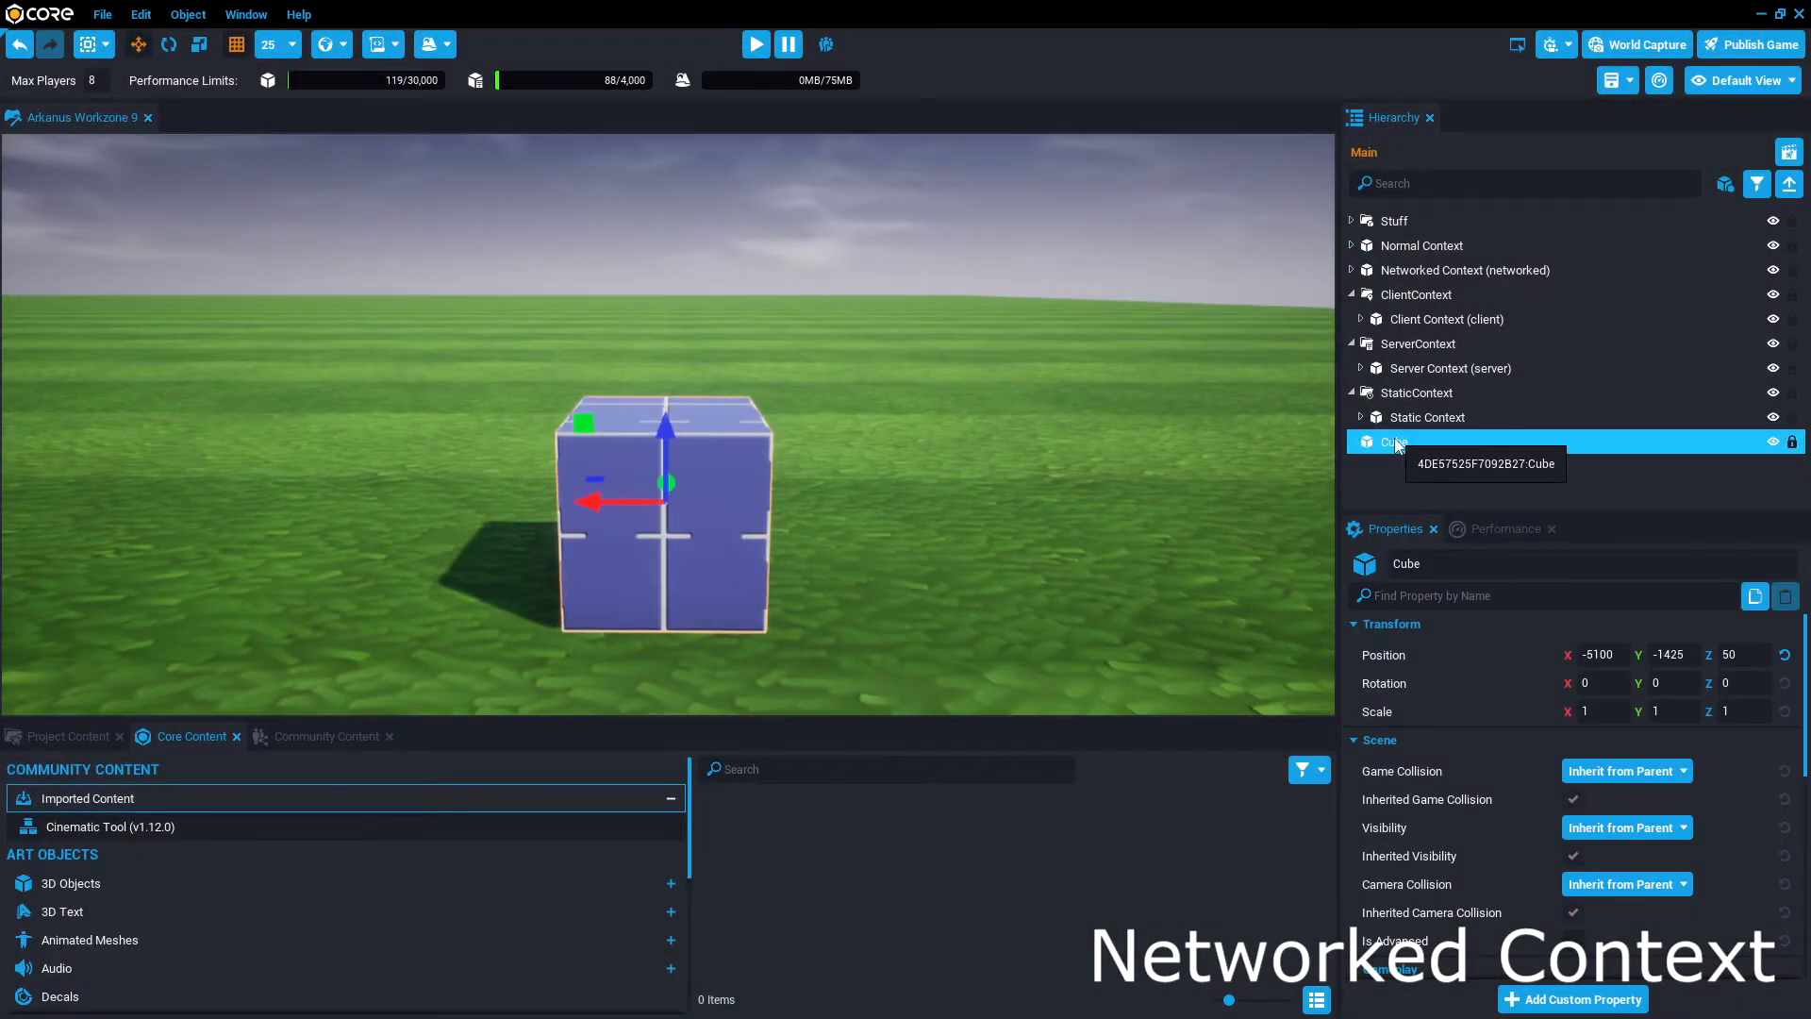
right_click(1398, 441)
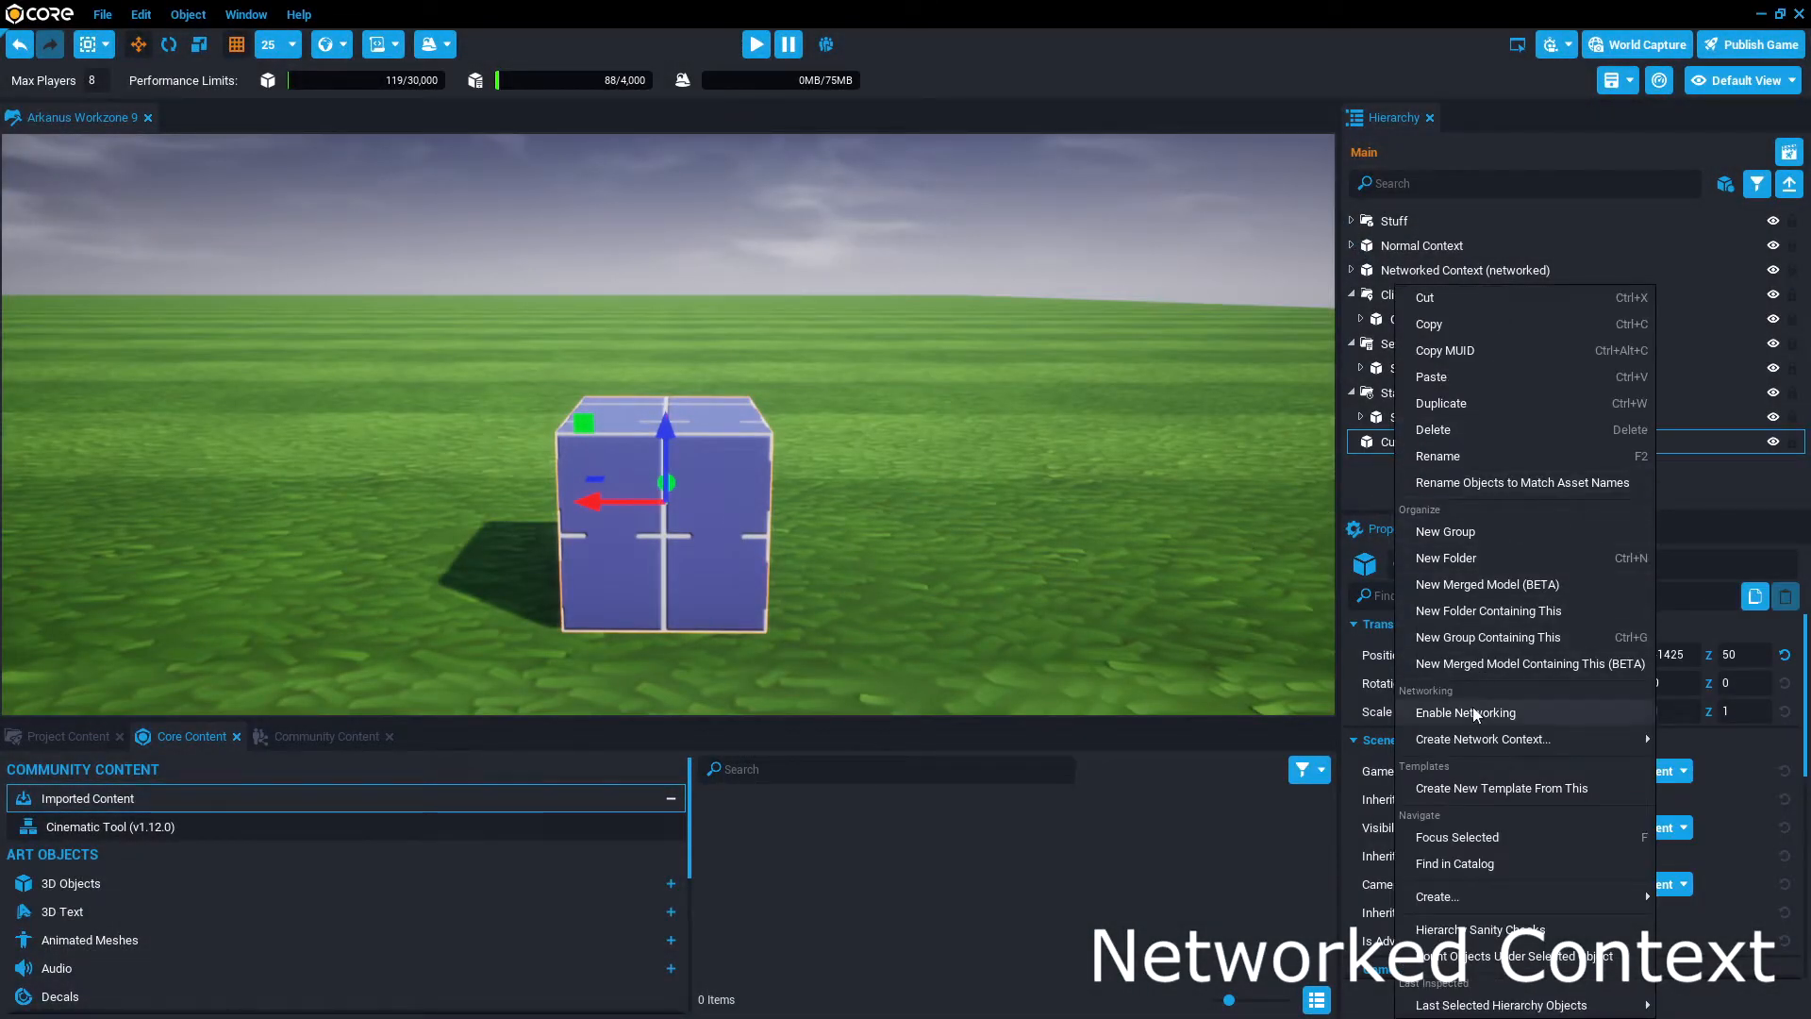
left_click(1466, 711)
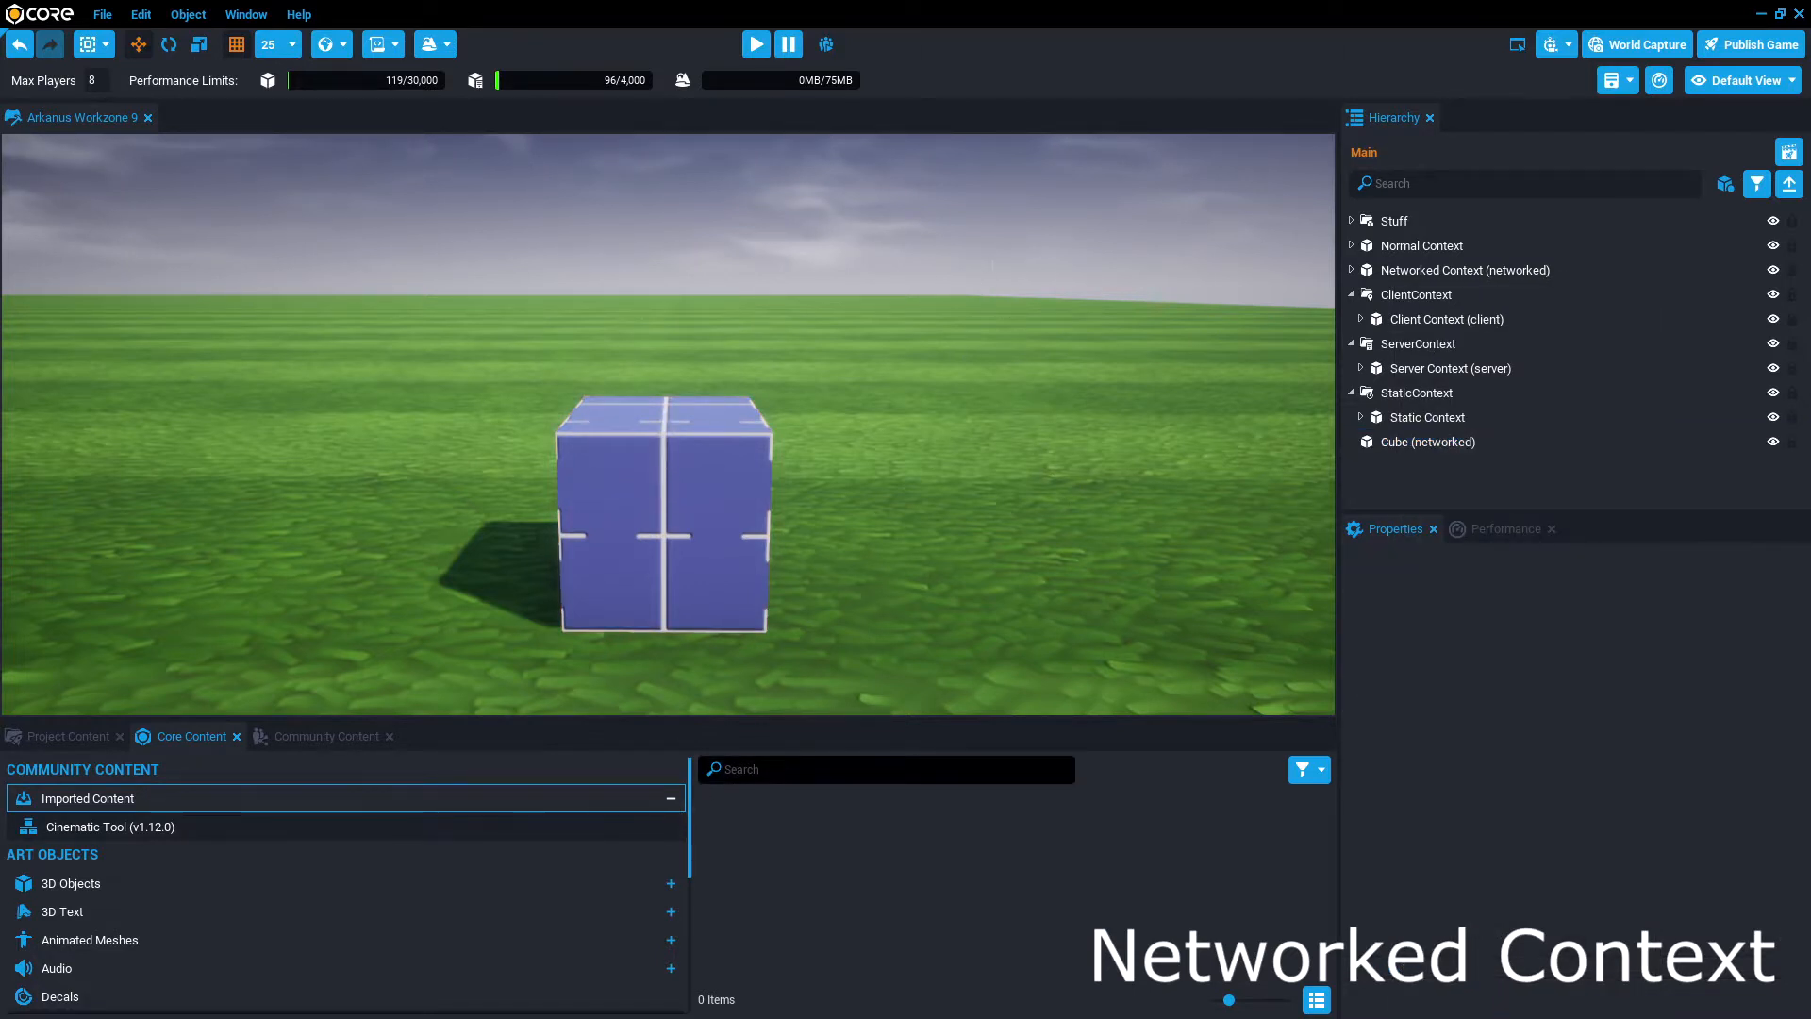
type("move cont")
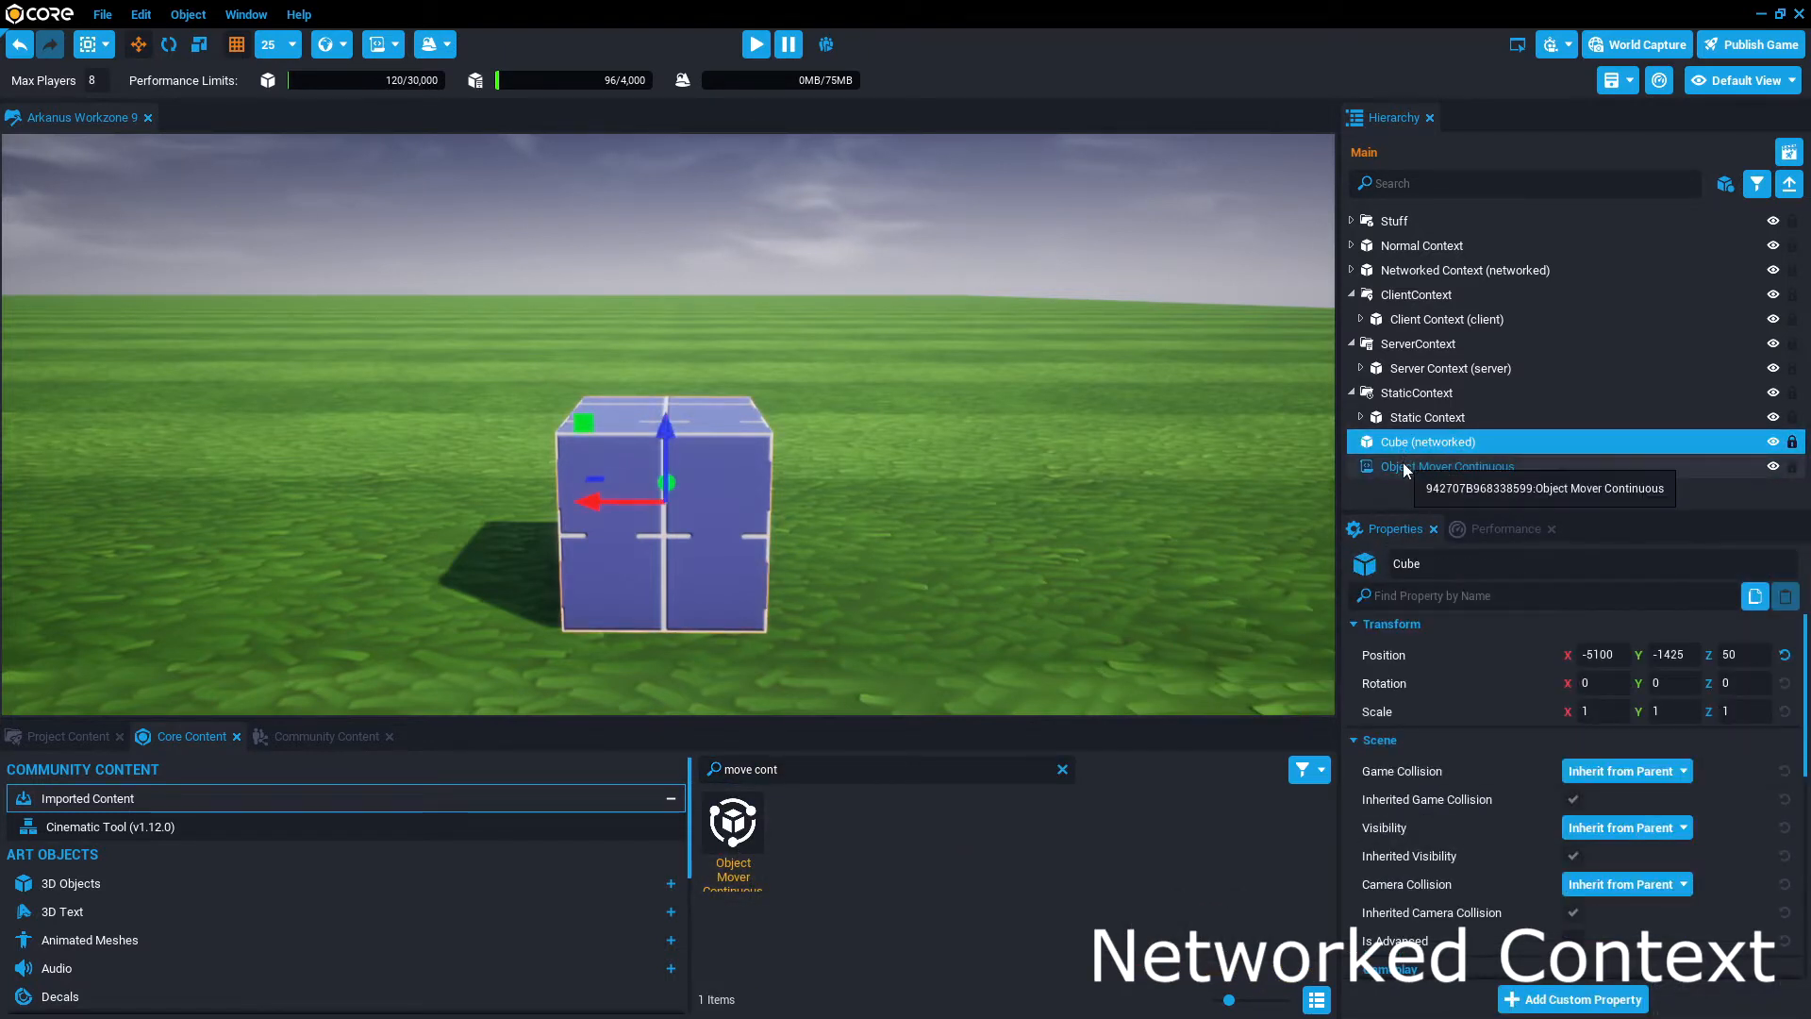
Delete the Object Mover Continuous script and return the Cube to non-networked.
left_click(1446, 465)
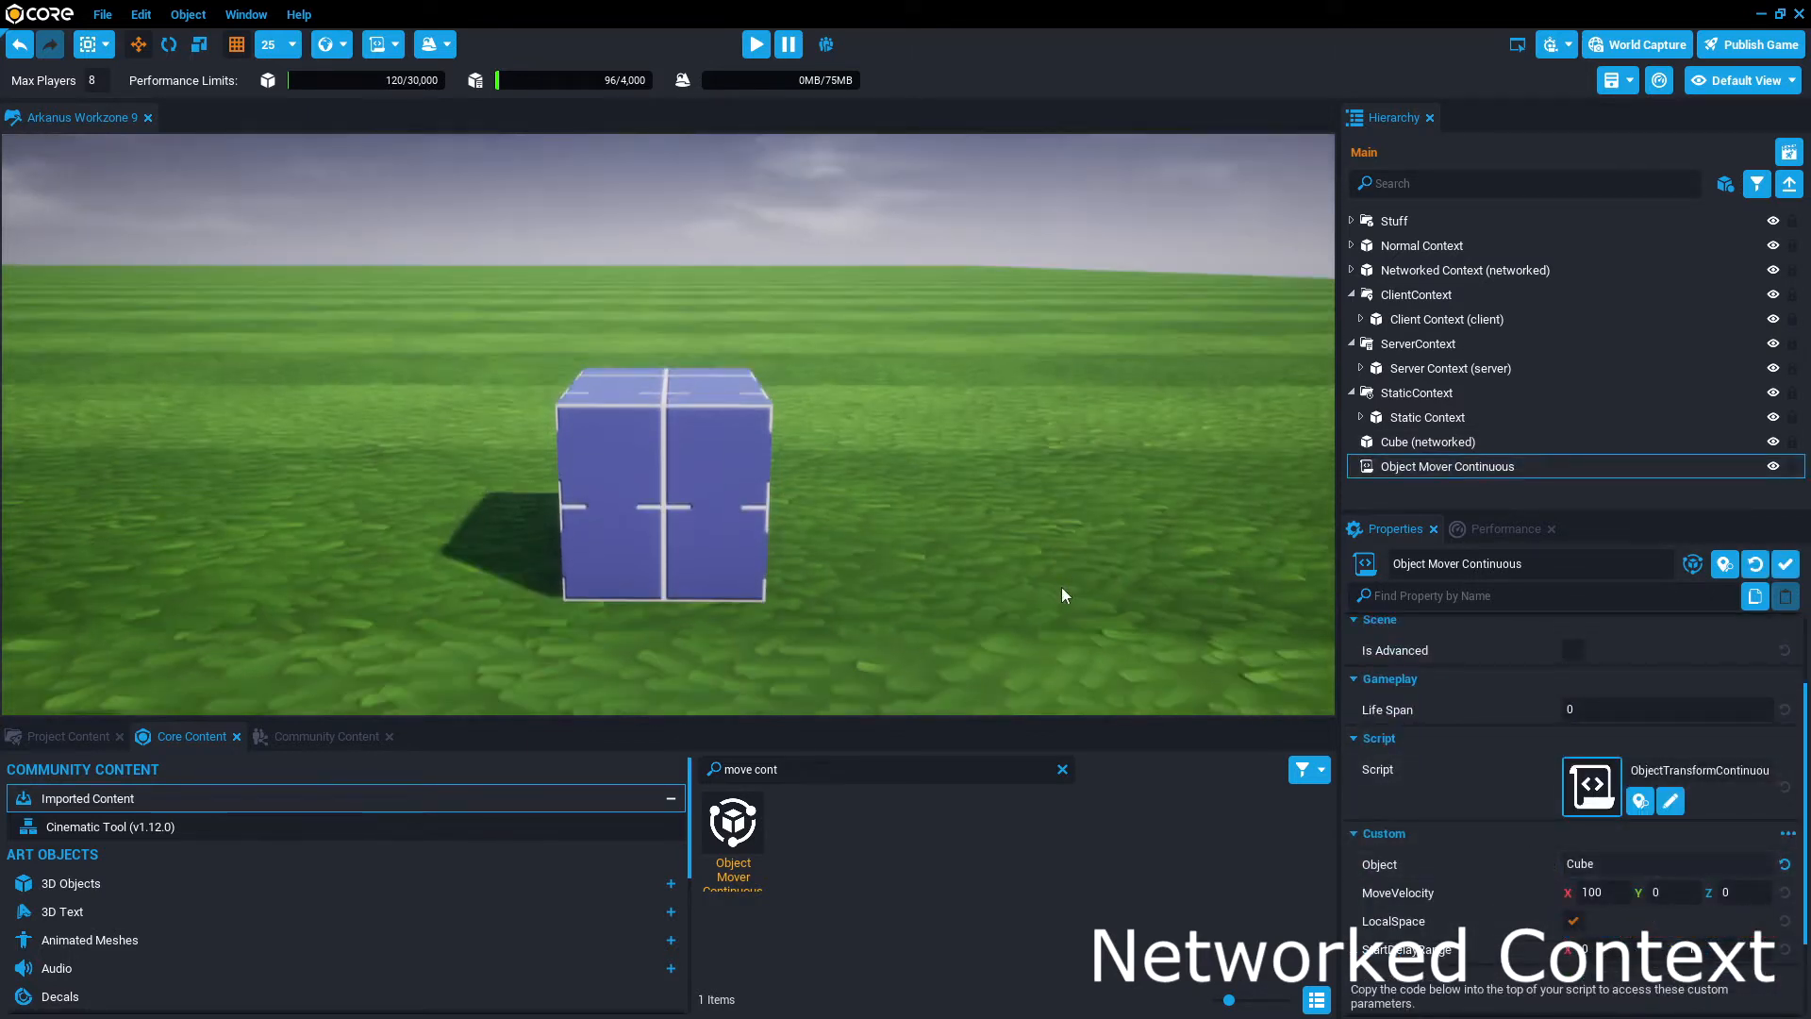
left_click(757, 44)
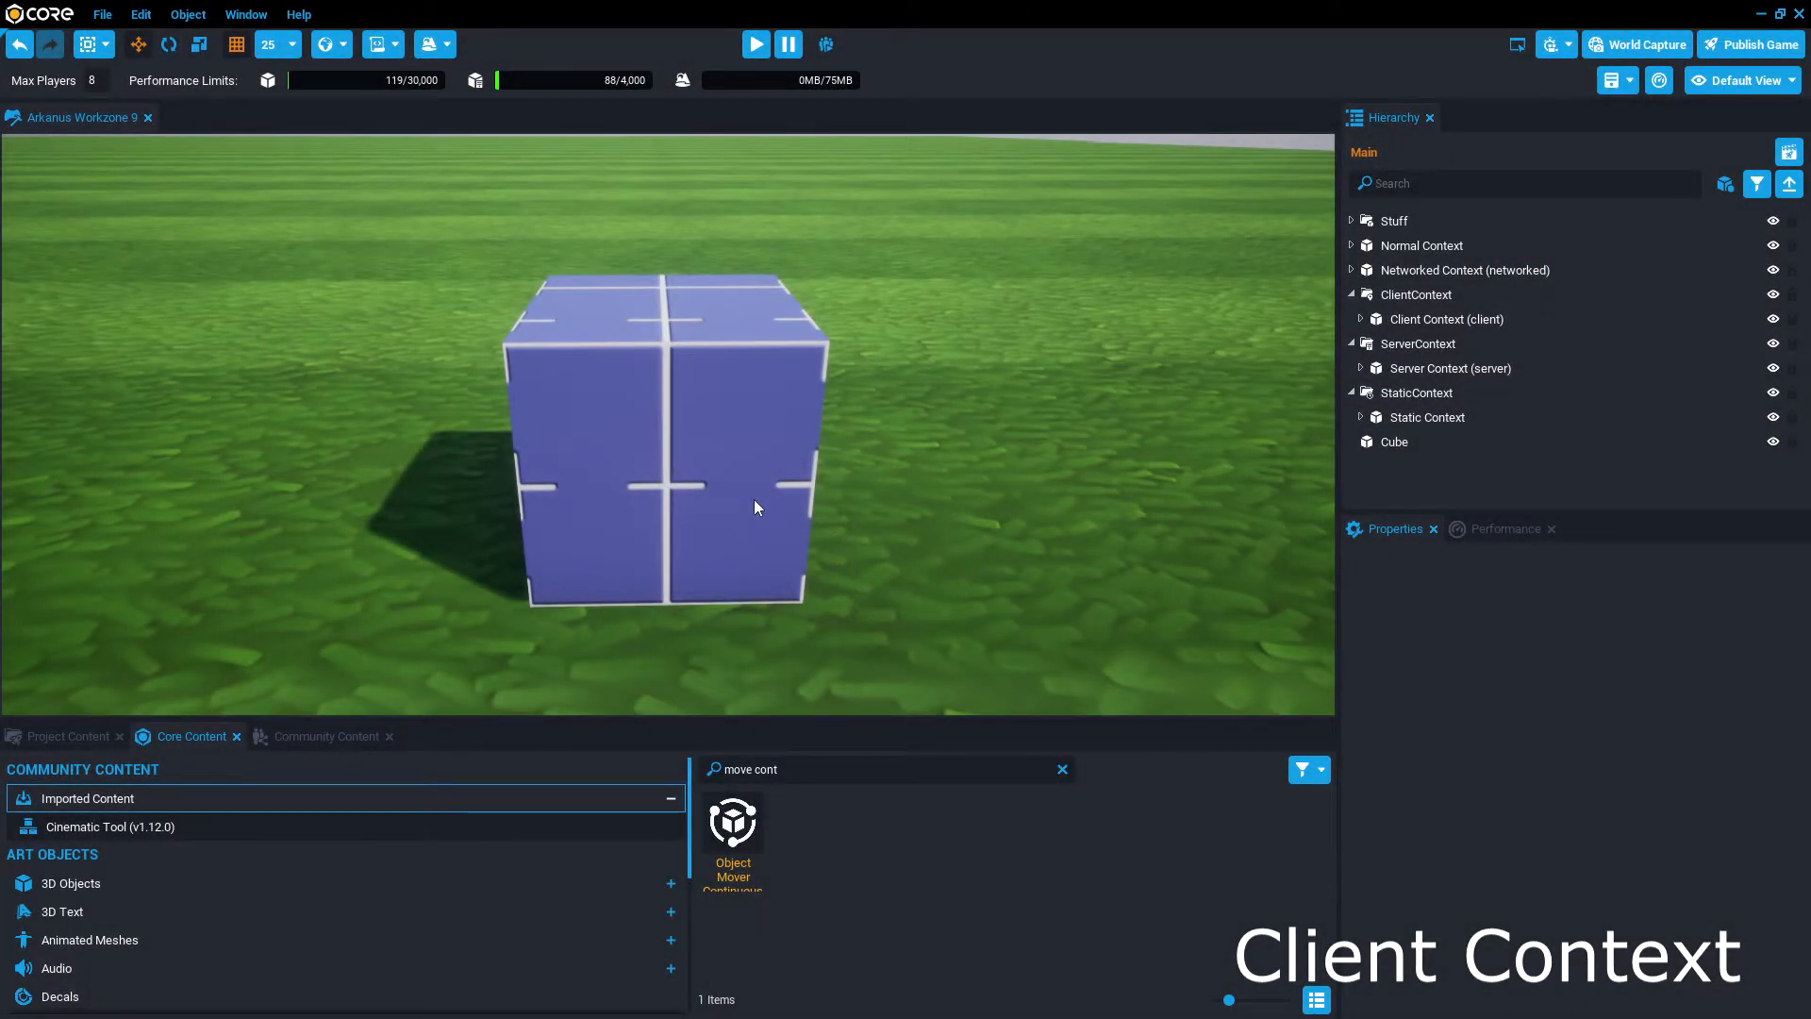
Wrap the Cube in a New Client Context from its right-click menu.
right_click(1393, 441)
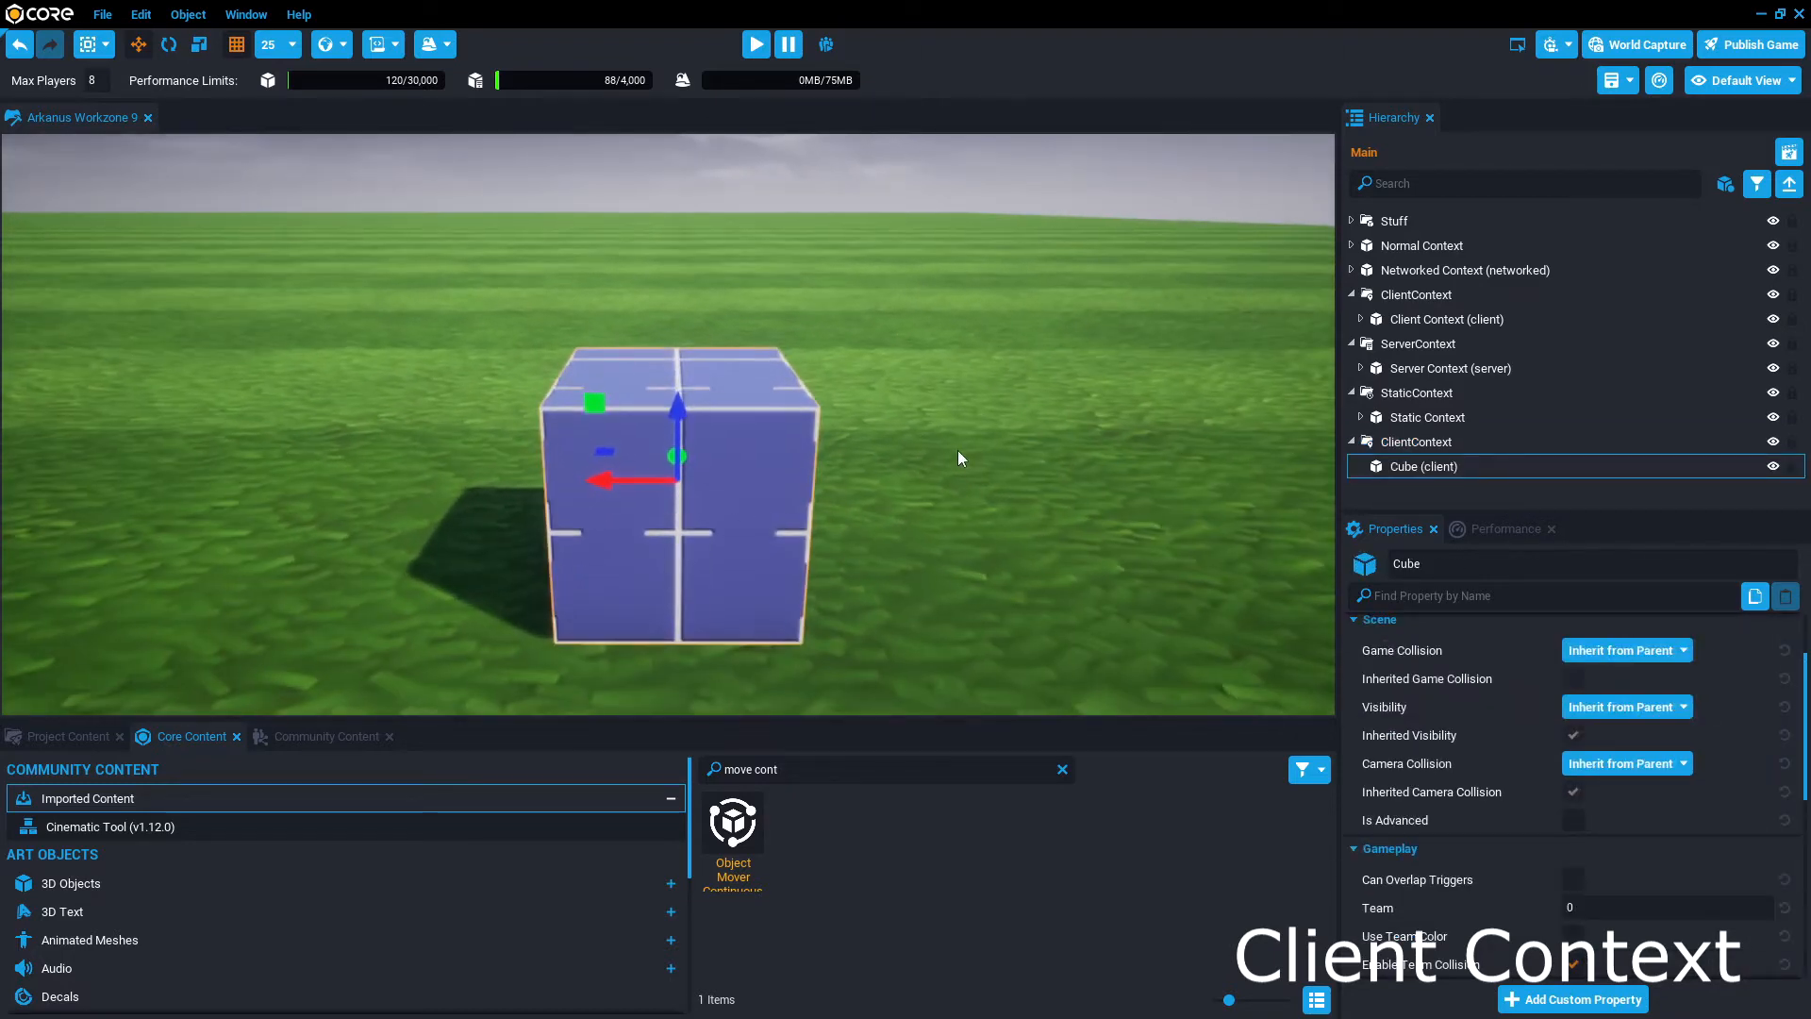
left_click(755, 45)
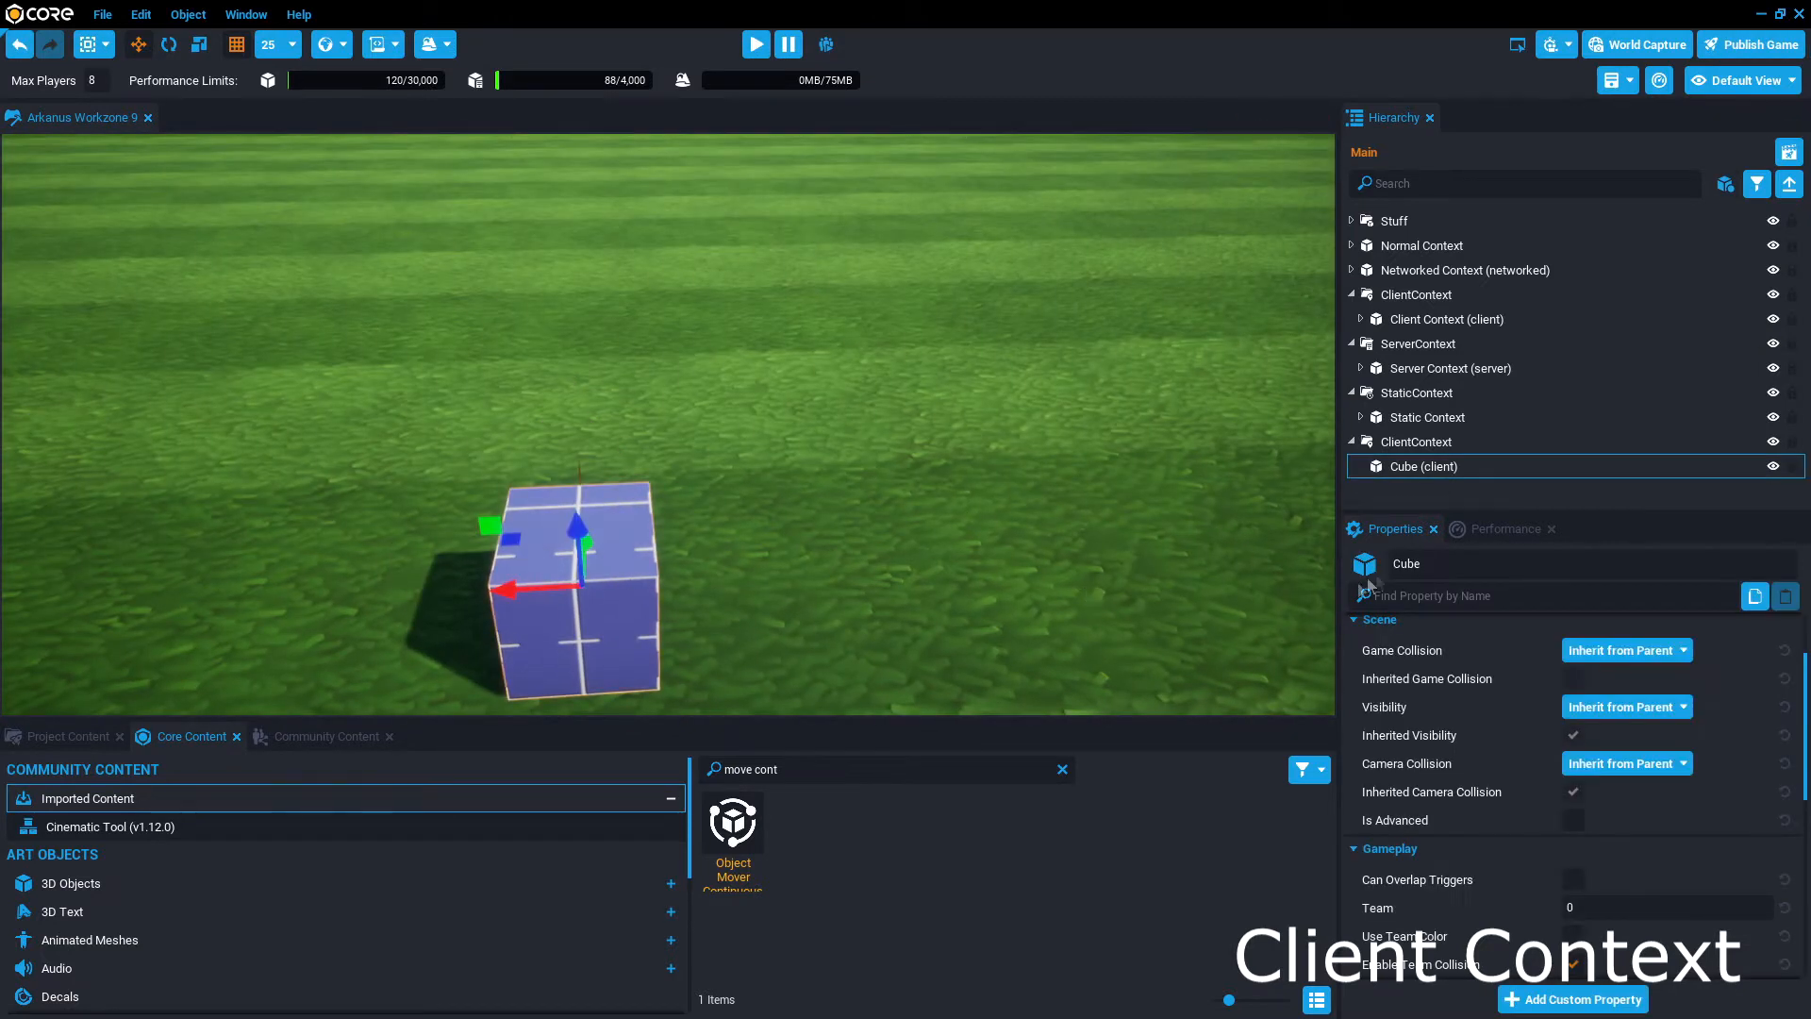
Set the Cube's Game Collision to Force On and move it out of ClientContext.
left_click(1622, 649)
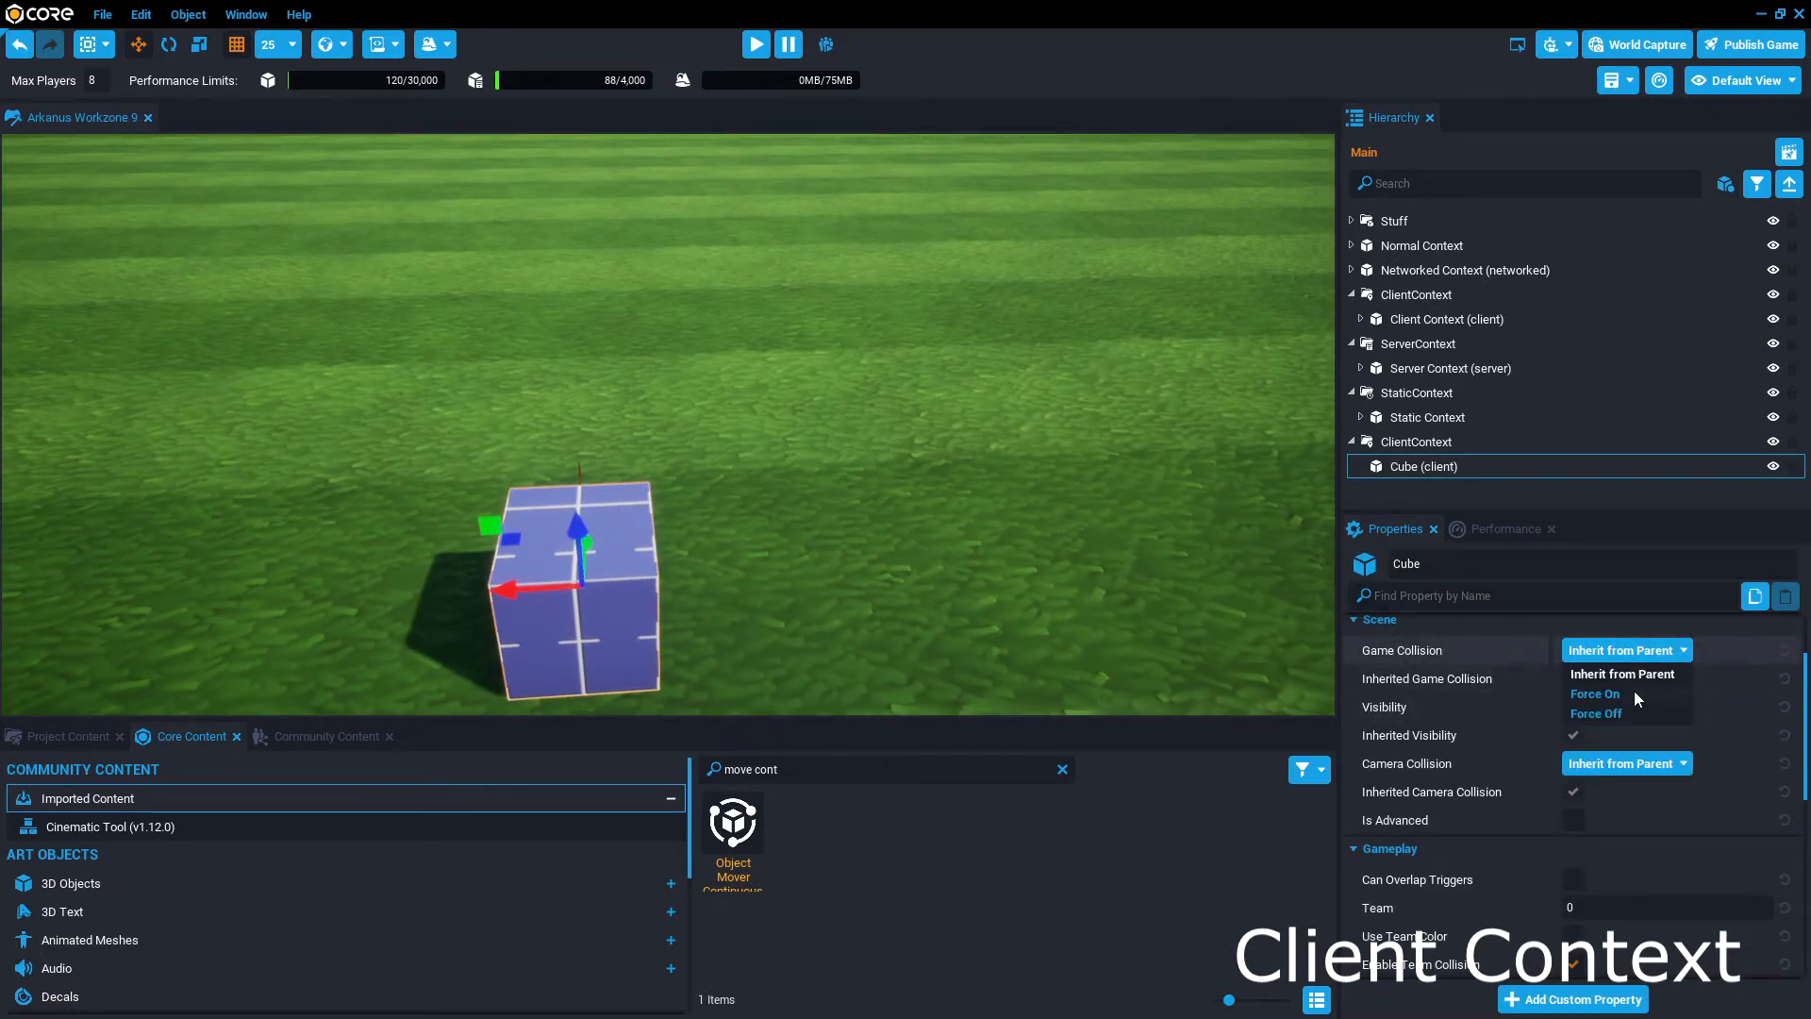
left_click(755, 45)
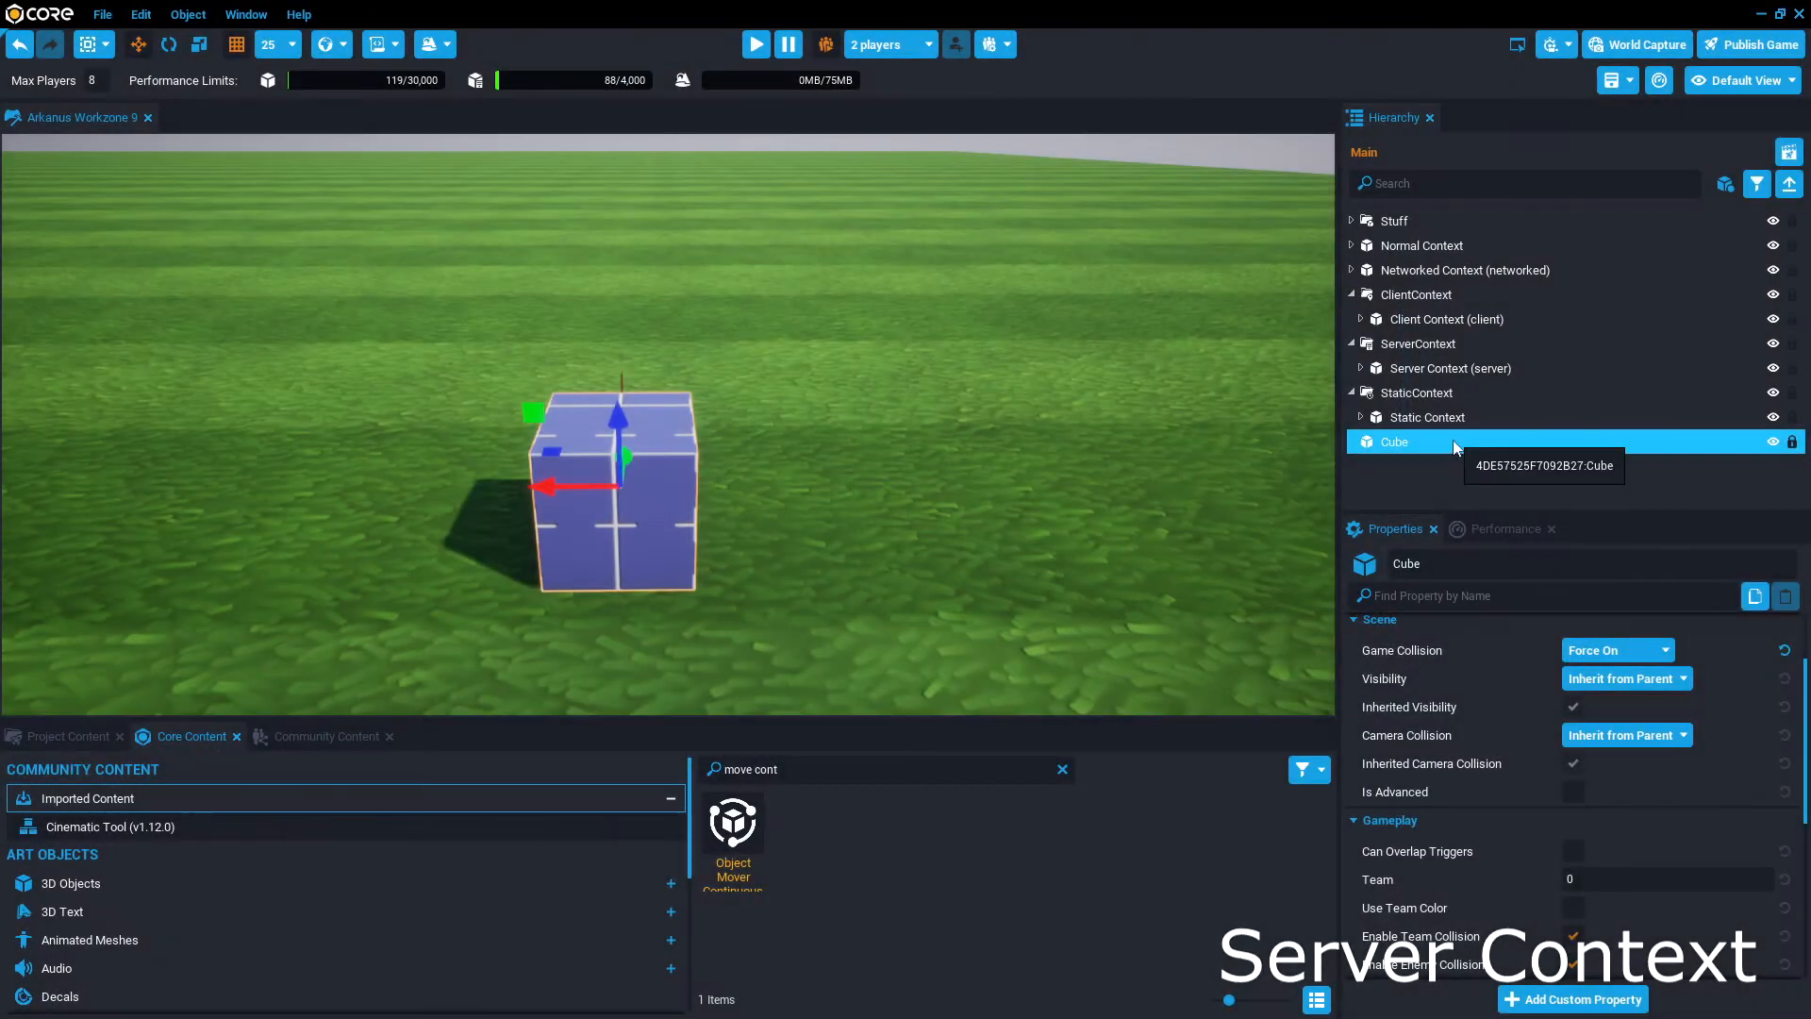
Place the Cube in a New Server Context and set previews to 1 player.
right_click(1392, 442)
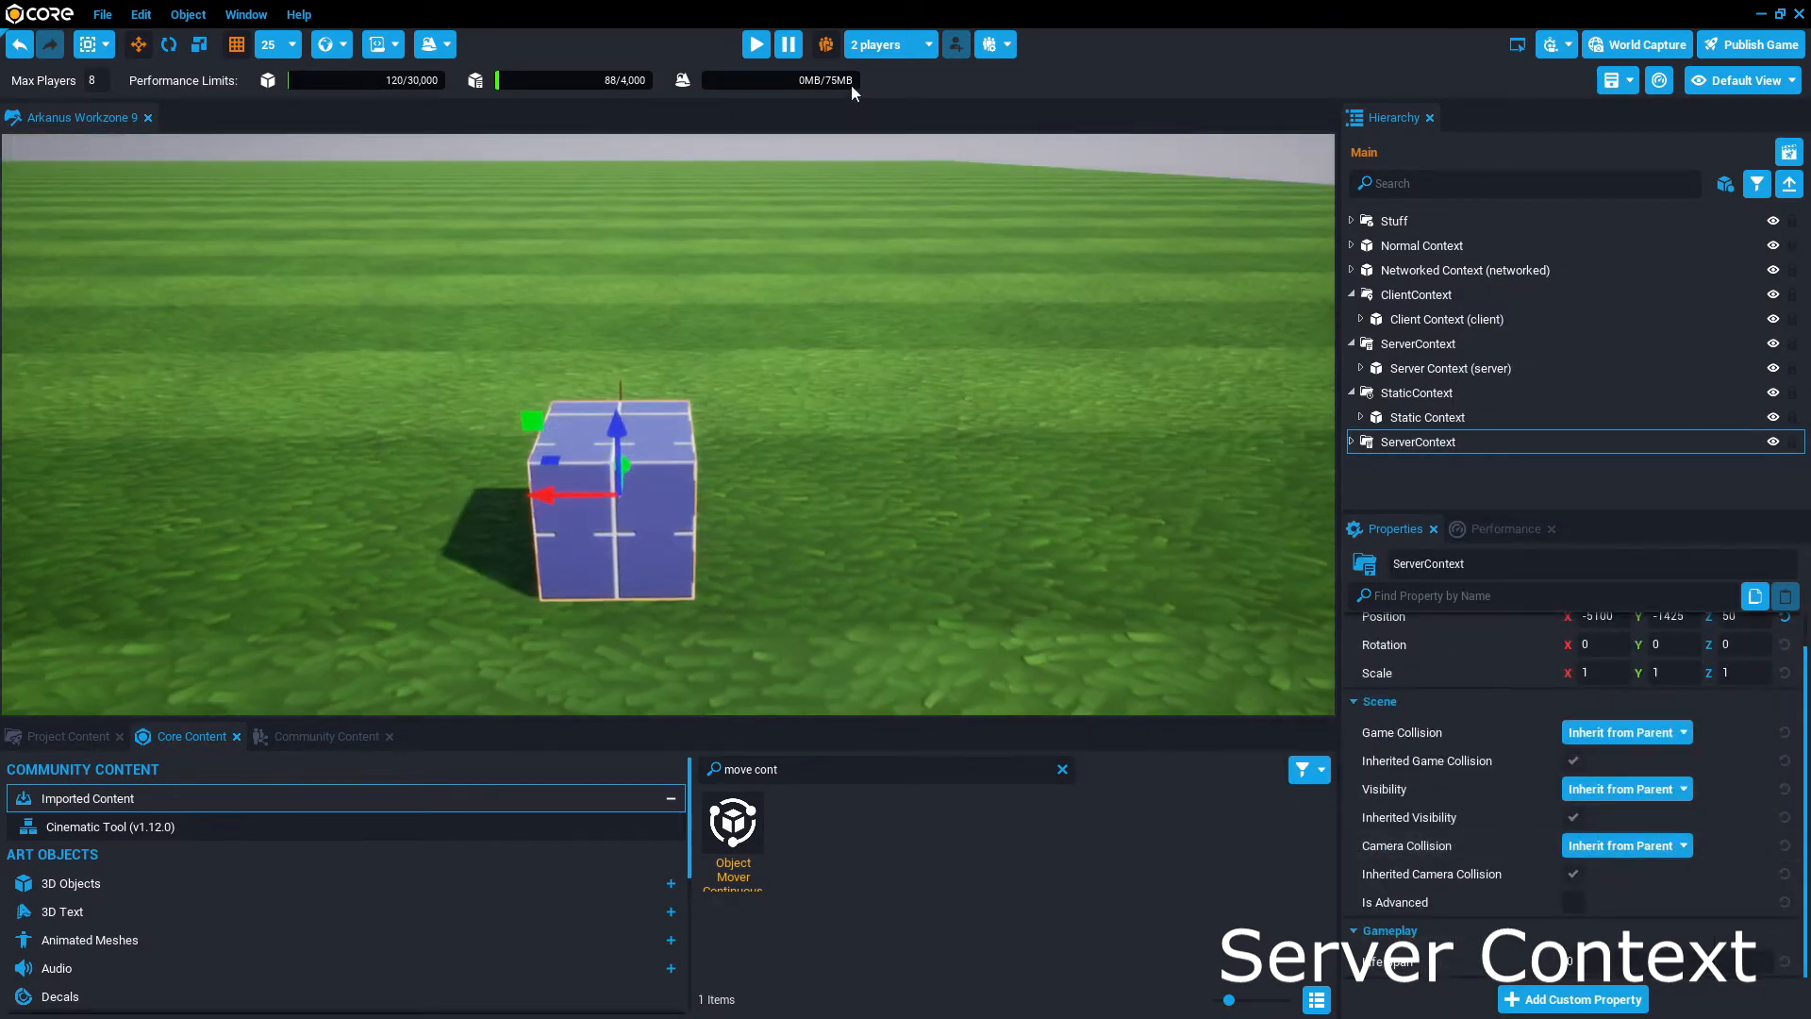
left_click(884, 44)
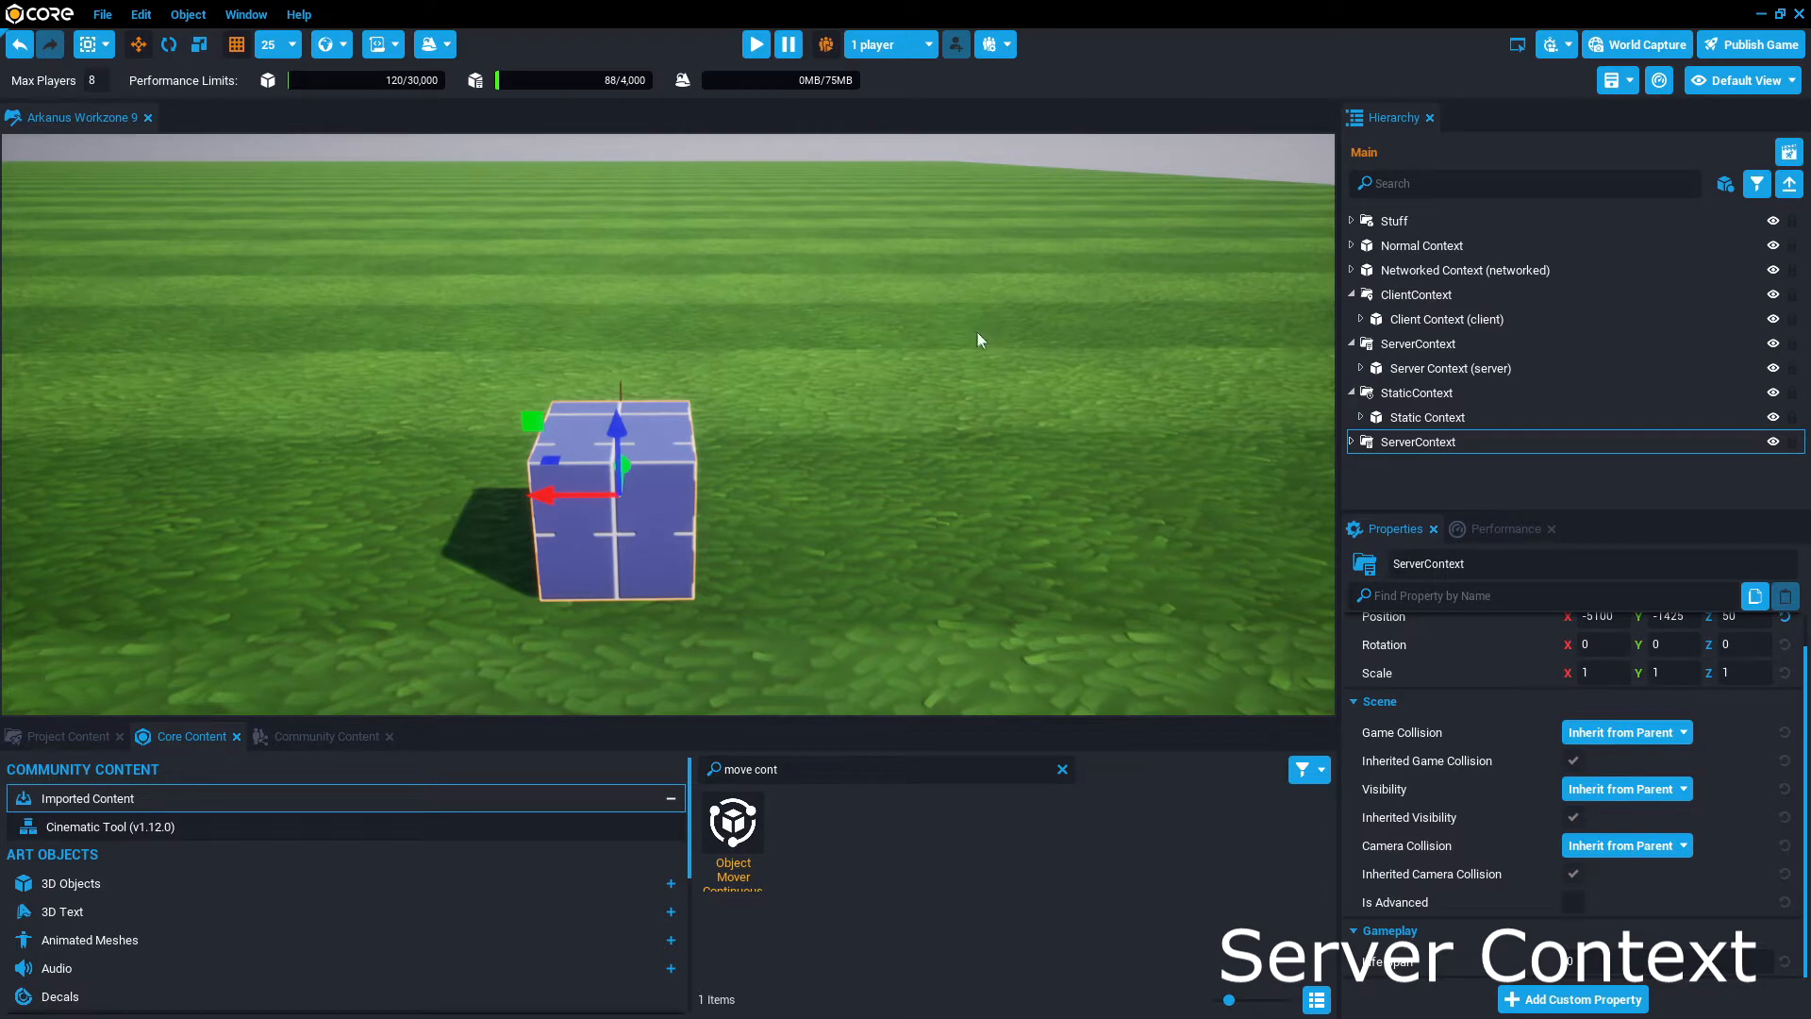
left_click(756, 44)
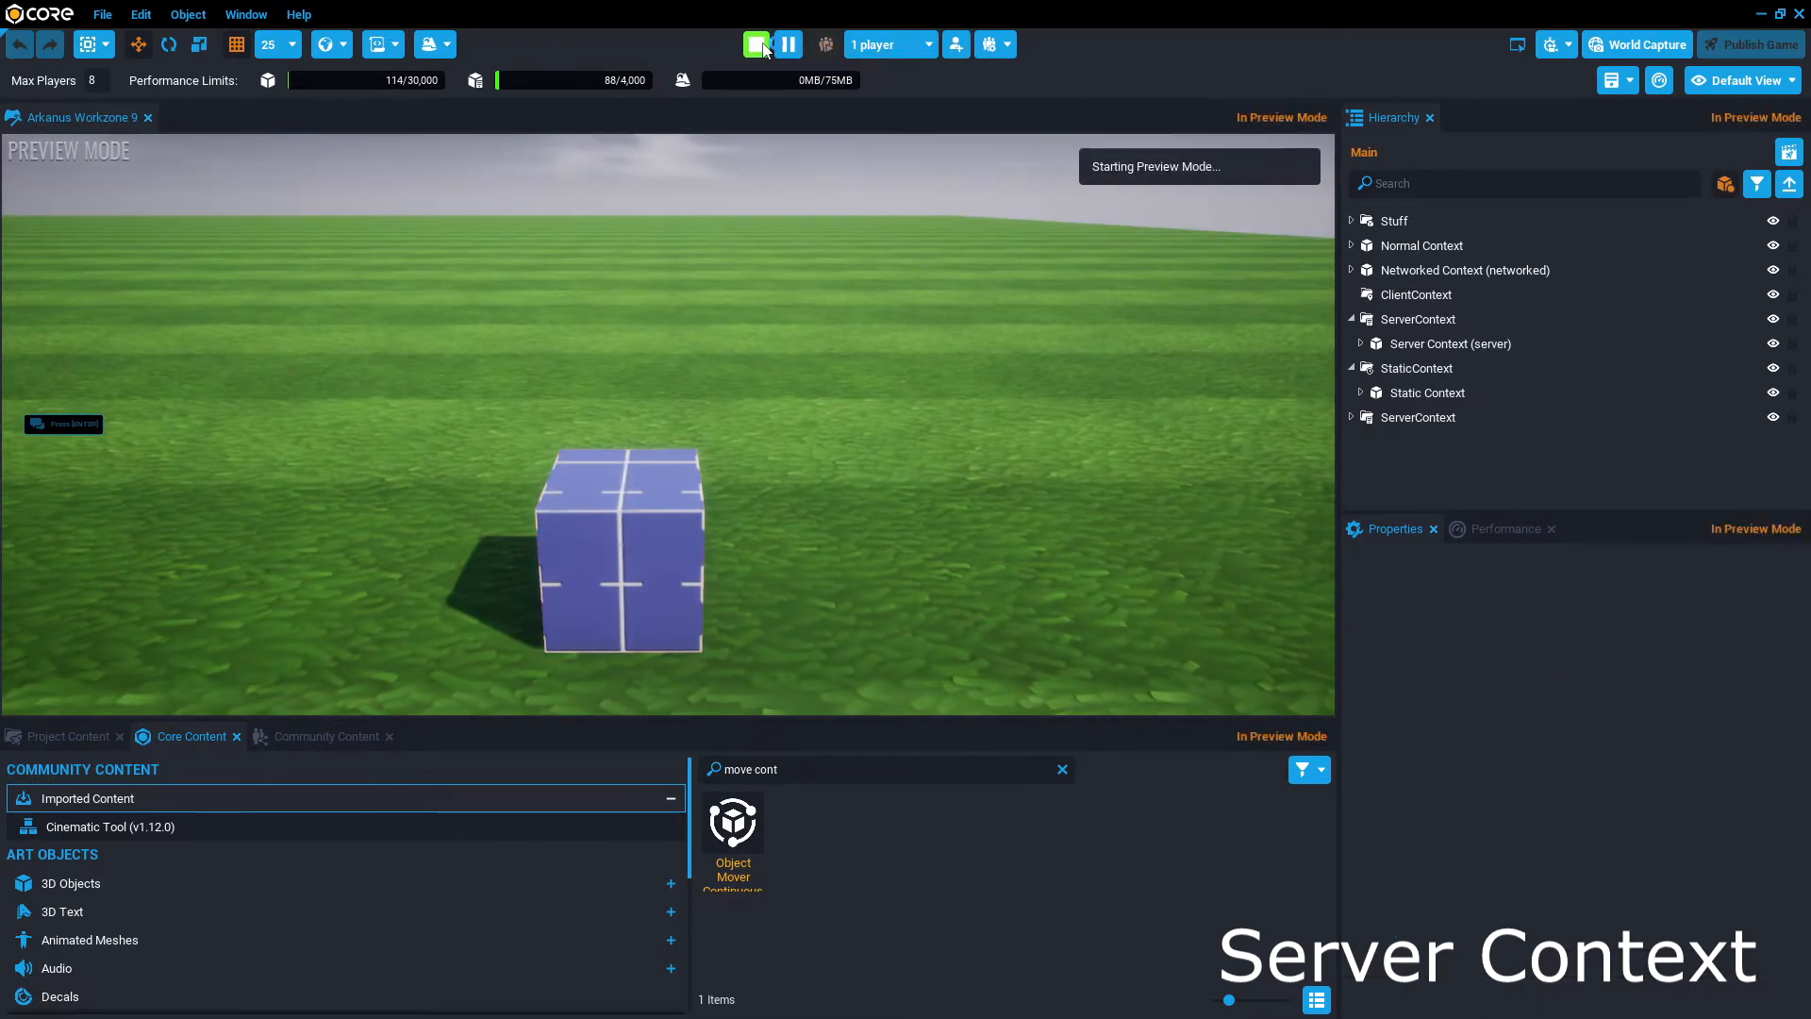
Enter Preview Mode to watch the server-context Cube in the running game.
left_click(755, 44)
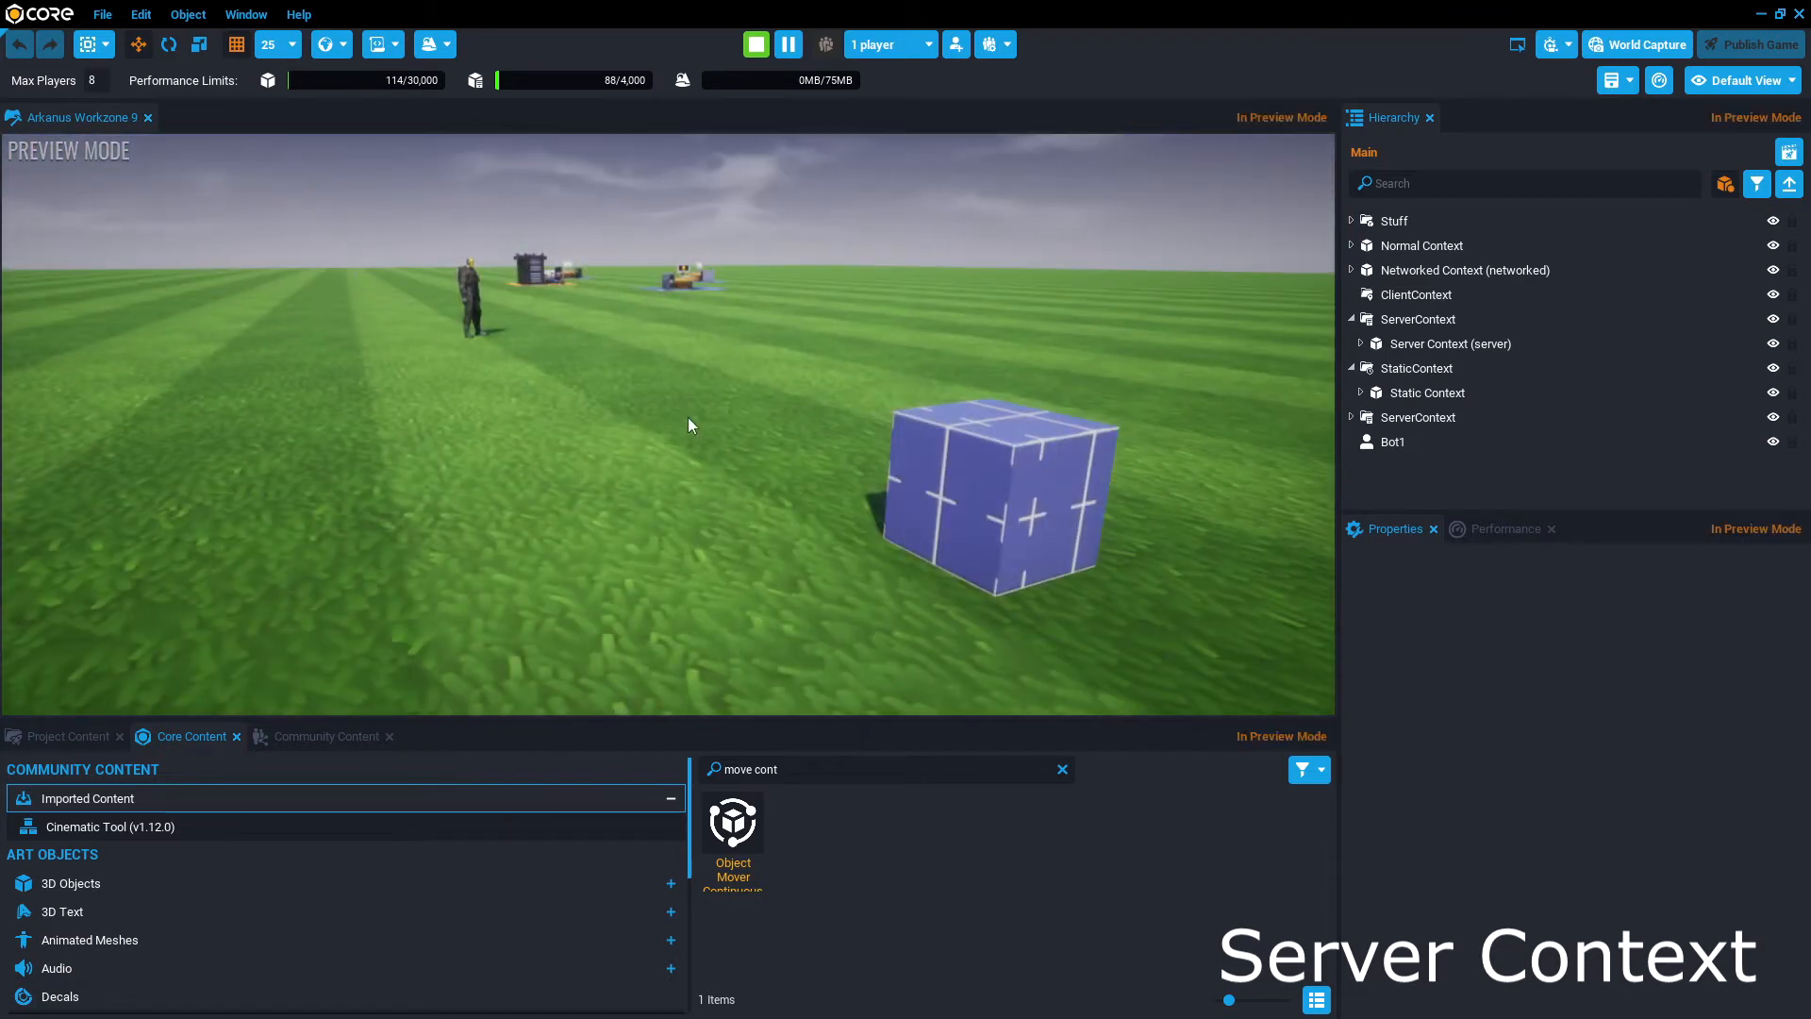
mouse_move(824, 501)
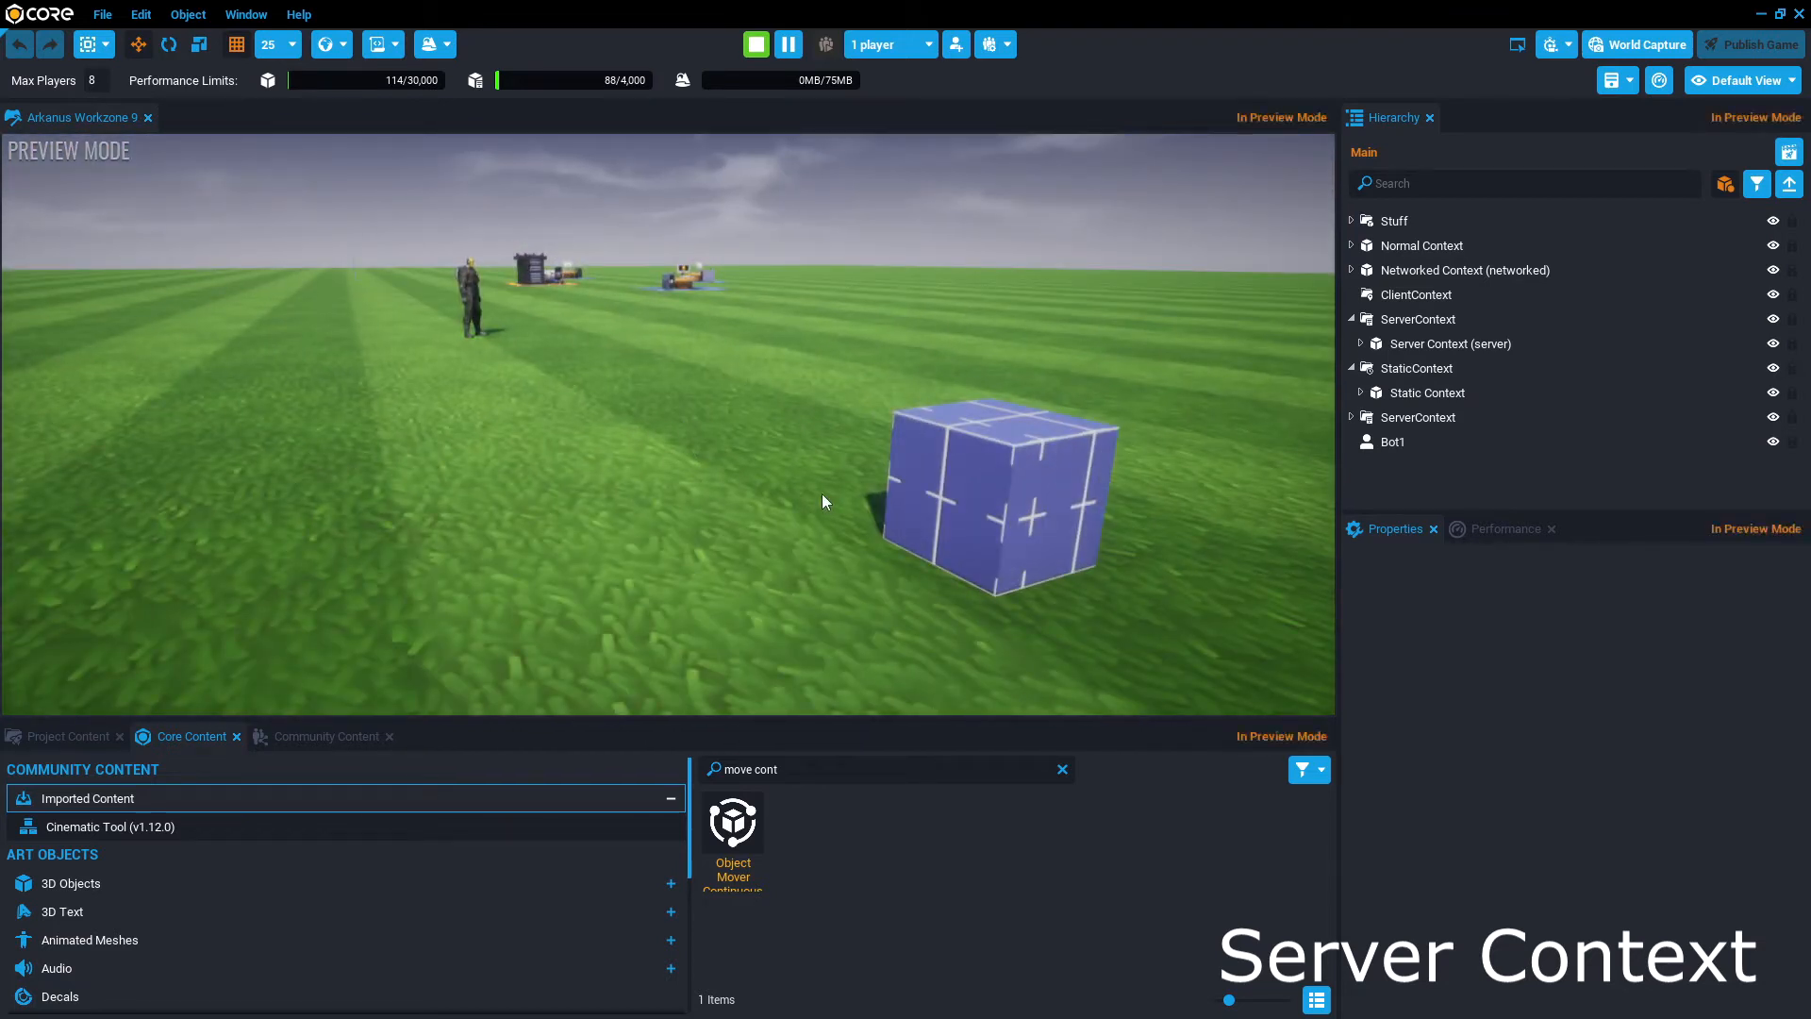